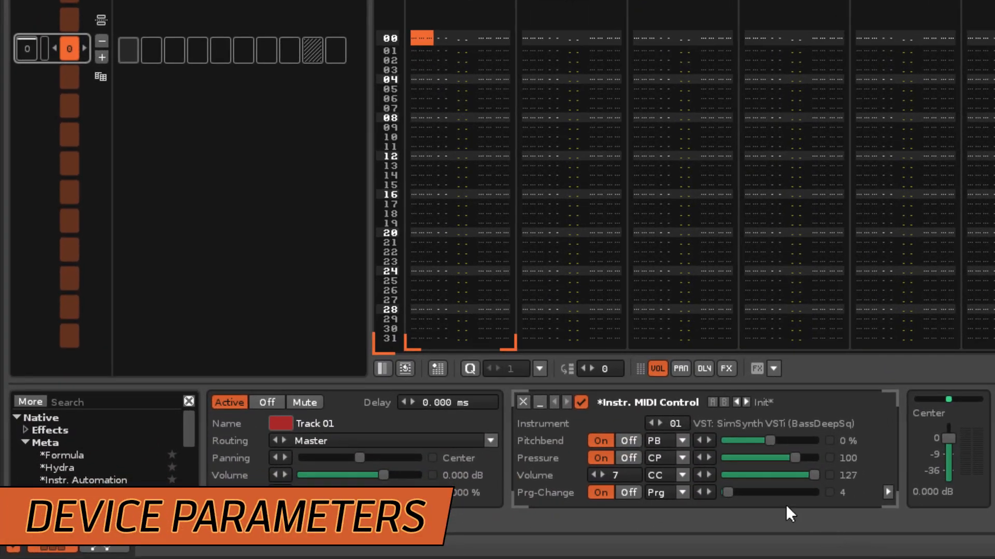
mouse_move(653, 428)
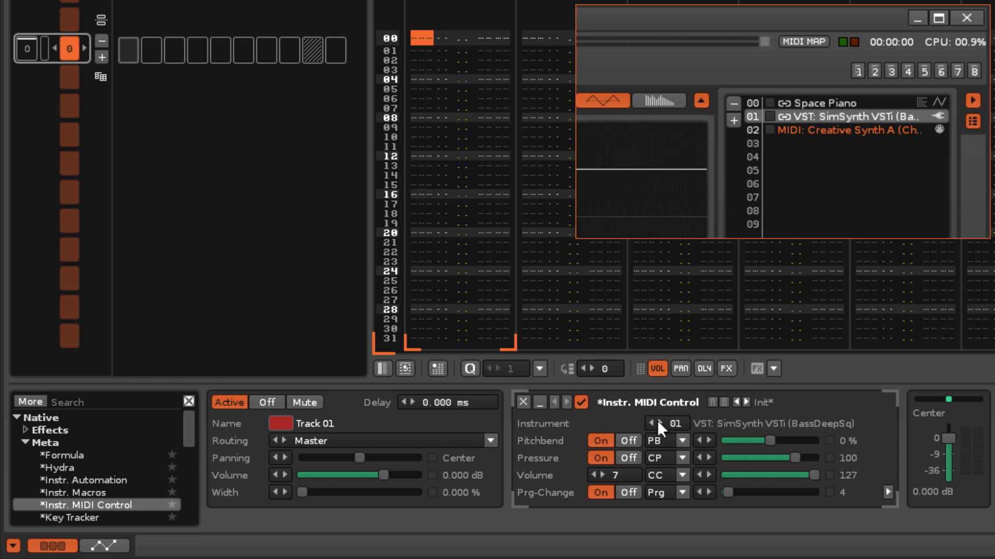
Target the Creative Synth A instrument, then switch the device back to SimSynth.
click(664, 440)
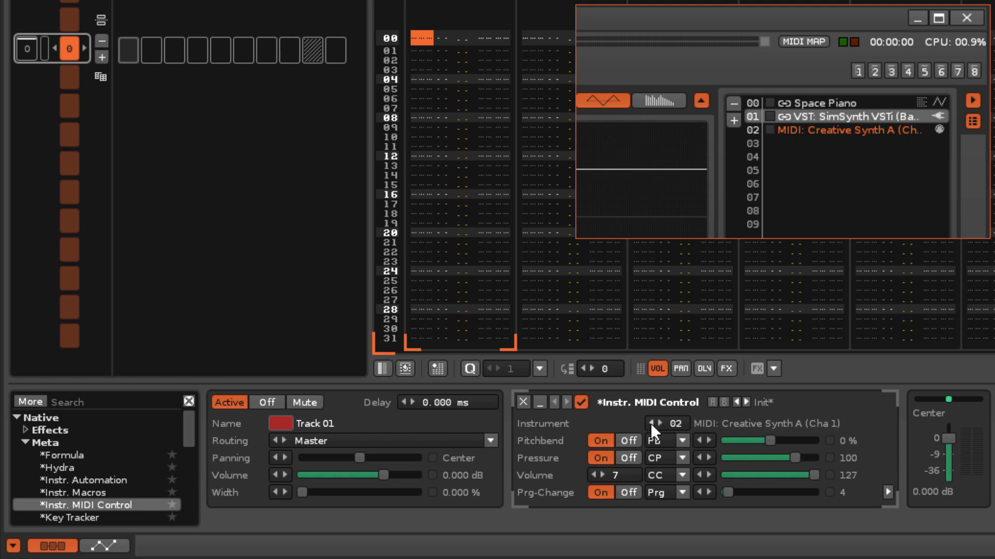
click(652, 424)
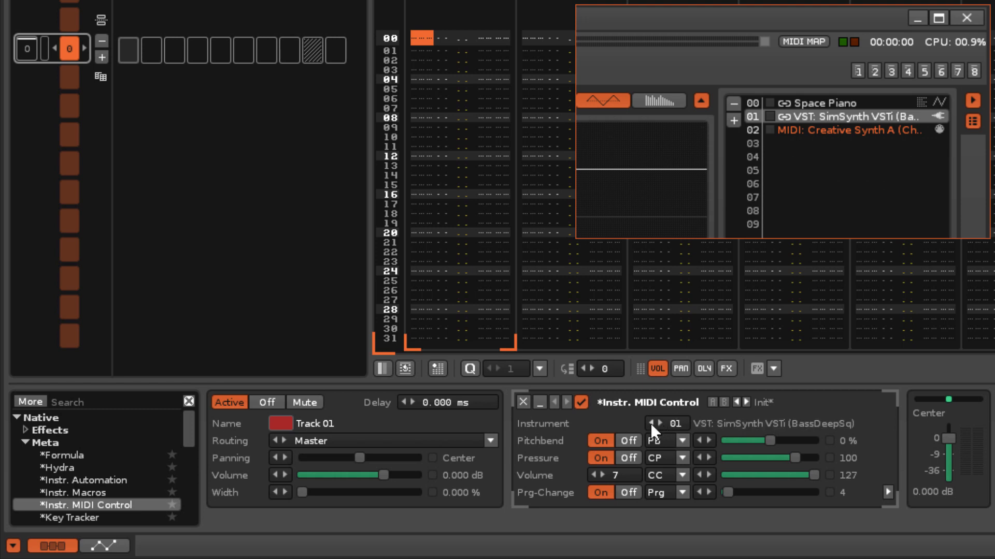
click(964, 17)
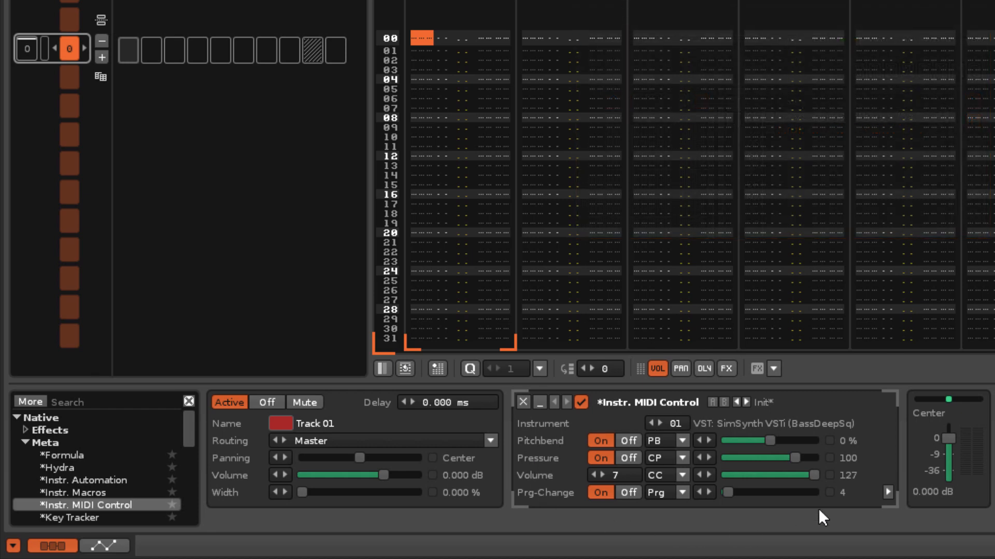
mouse_move(780, 520)
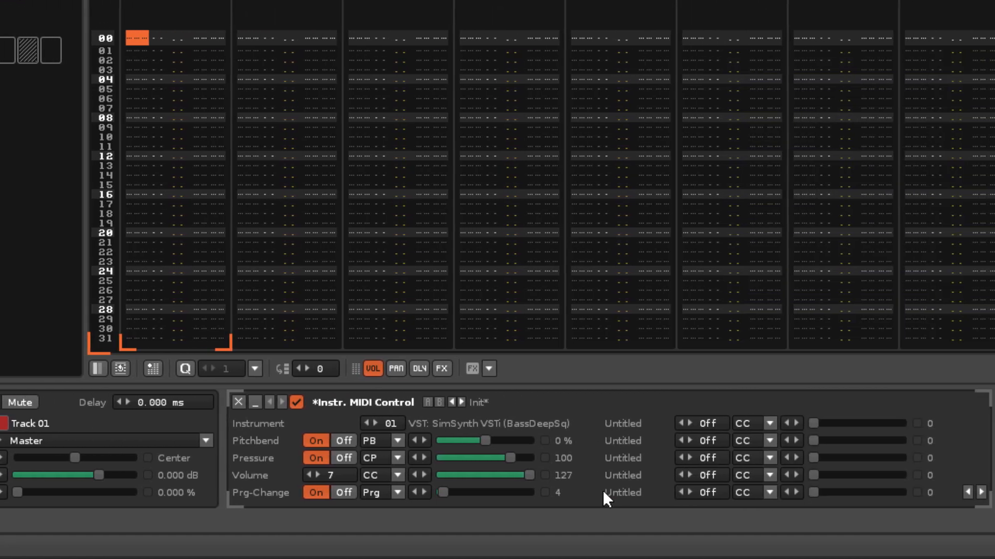
scroll(down, 3)
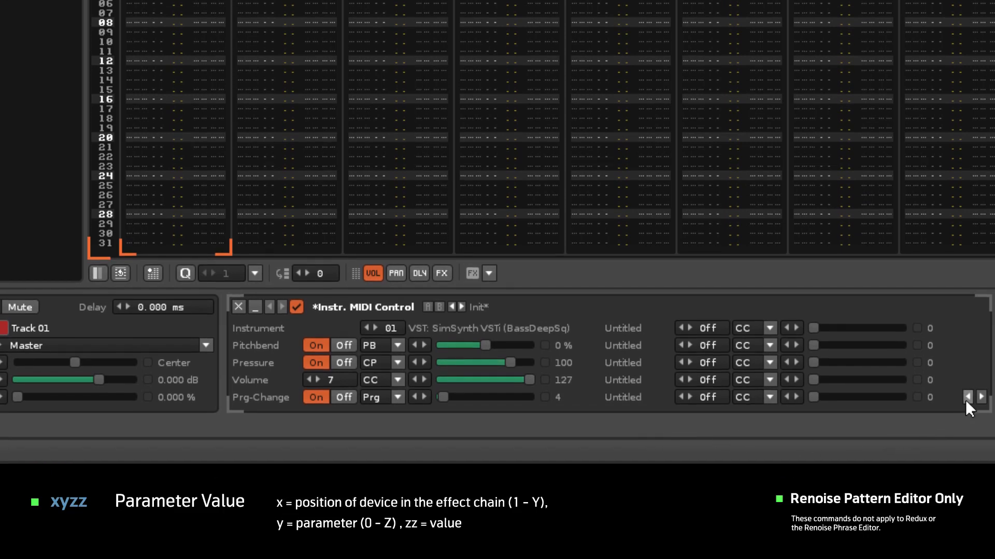
Hide the extra untitled slots and try a control change on the first parameter before restoring pitch bend.
click(982, 396)
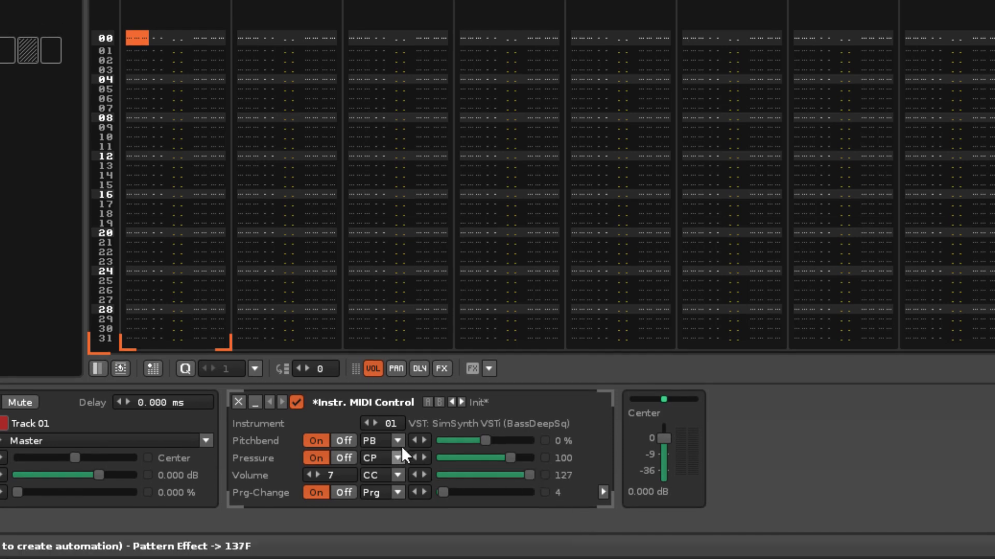
click(398, 440)
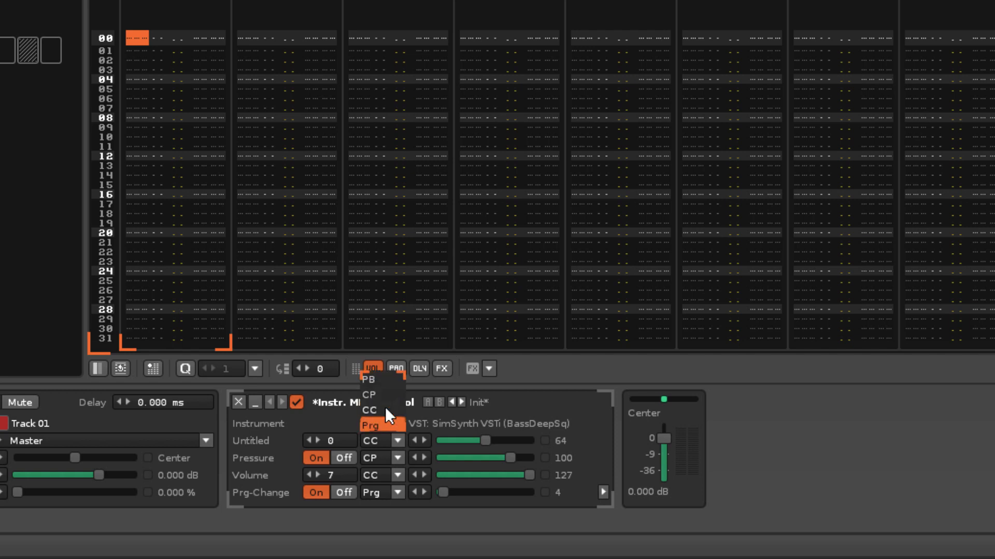
click(370, 369)
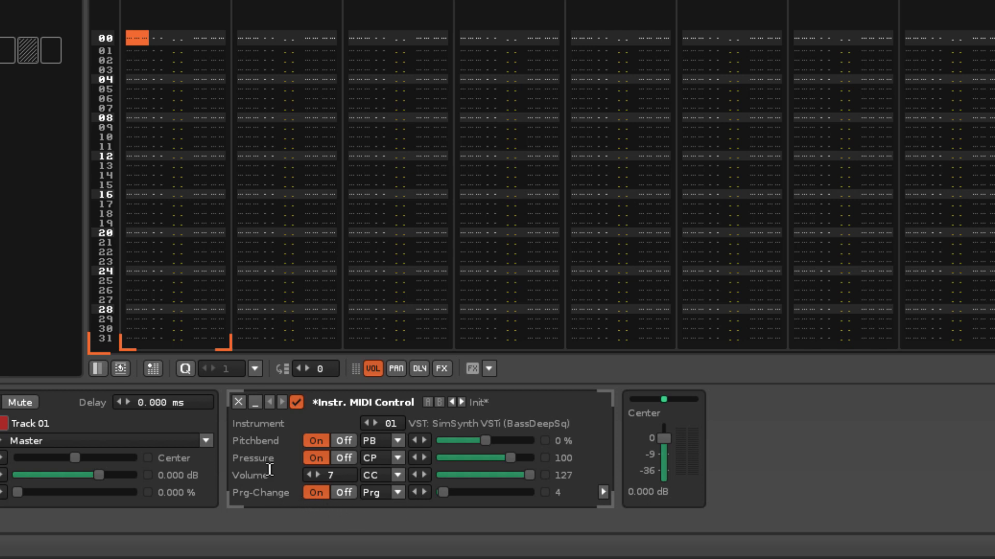
mouse_move(257, 462)
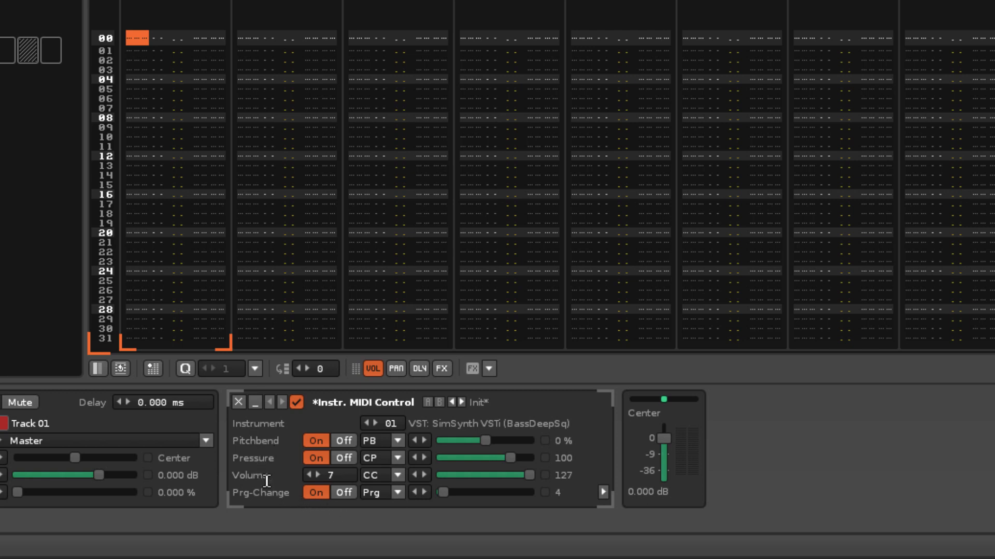
Begin renaming the Volume parameter, then drag pressure to 72 and pitch bend to 76%.
click(249, 475)
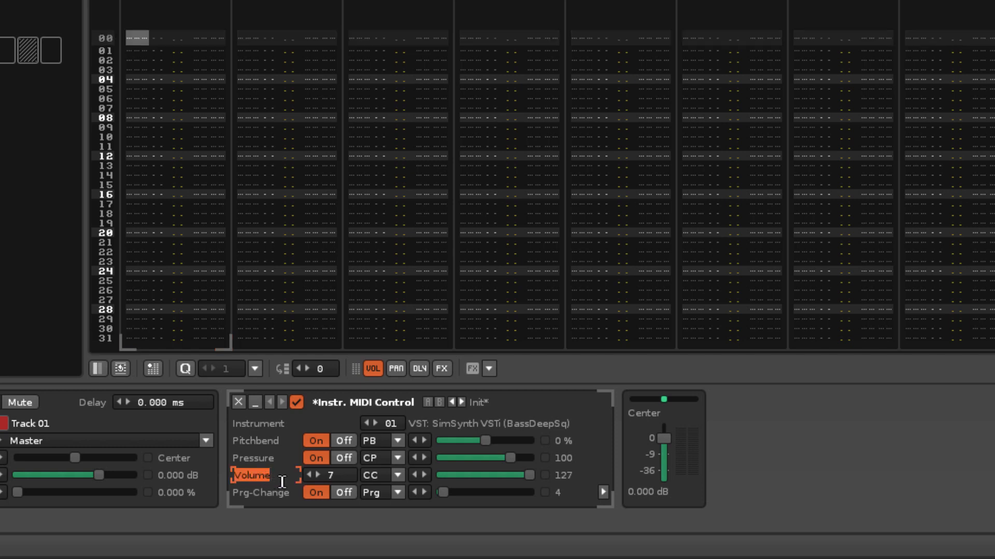
click(252, 475)
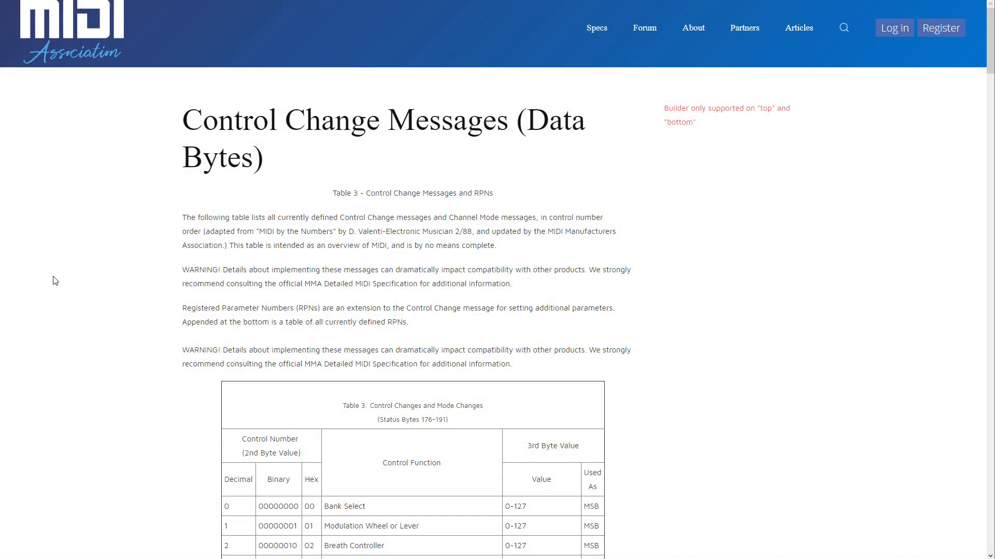
scroll(down, 3)
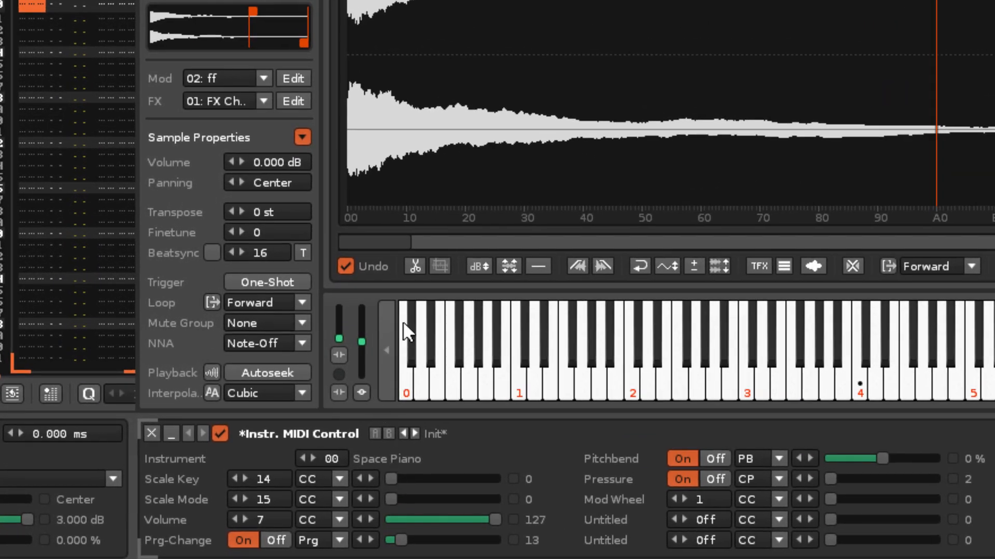
mouse_move(413, 425)
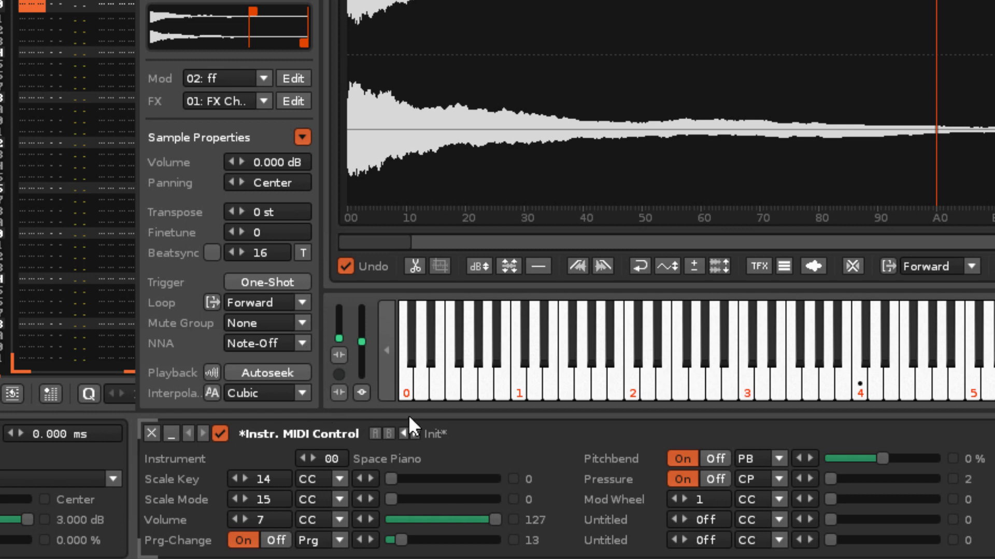
mouse_move(703, 457)
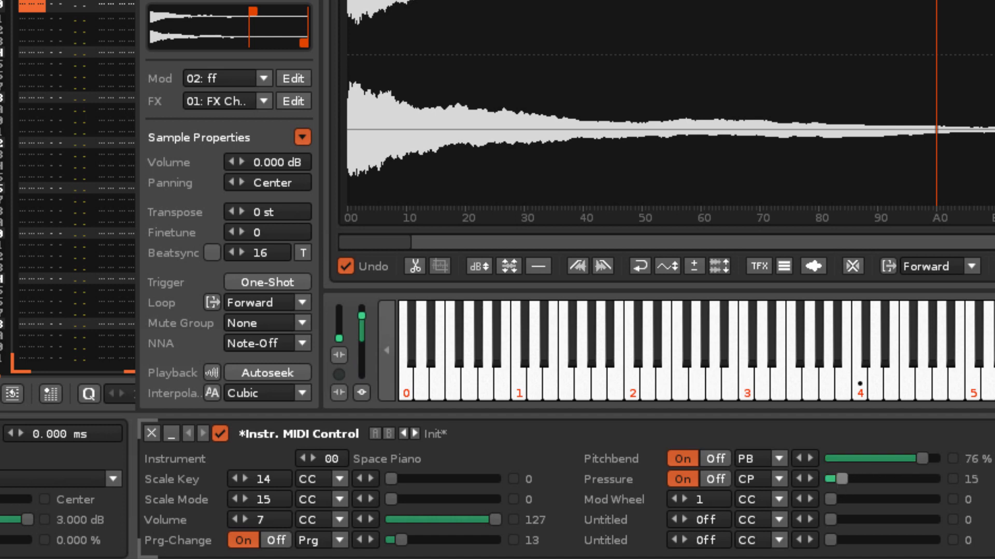
drag(831, 479, 879, 478)
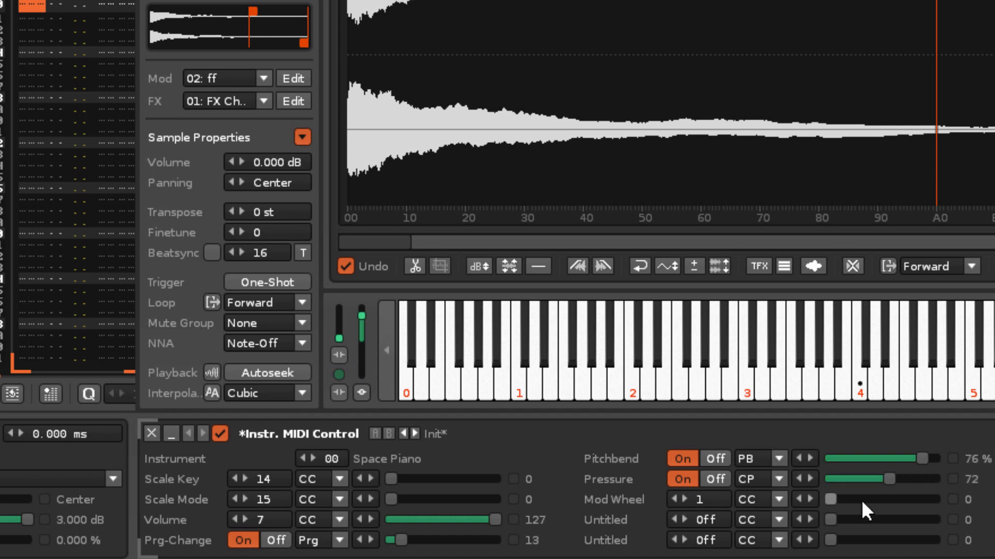
drag(831, 500, 932, 500)
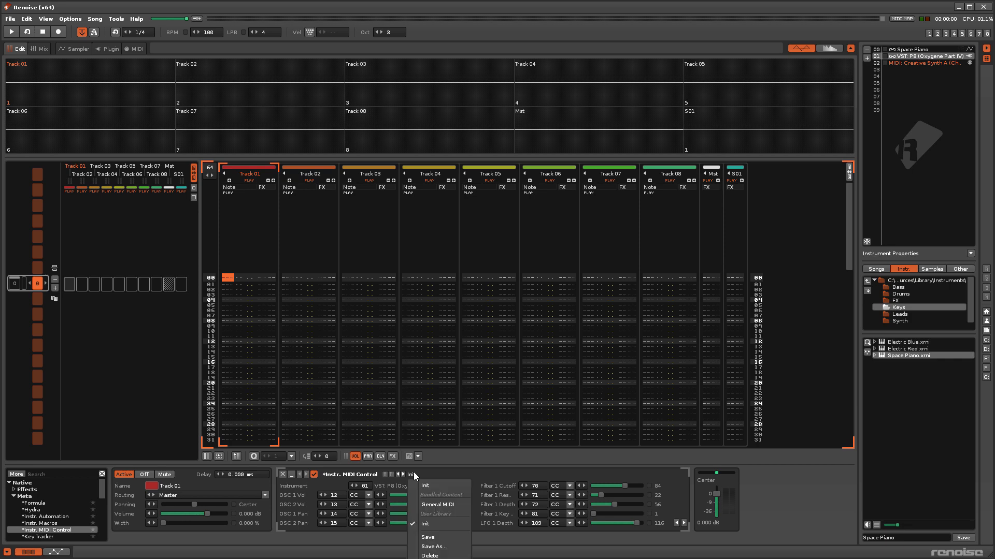
mouse_move(436, 504)
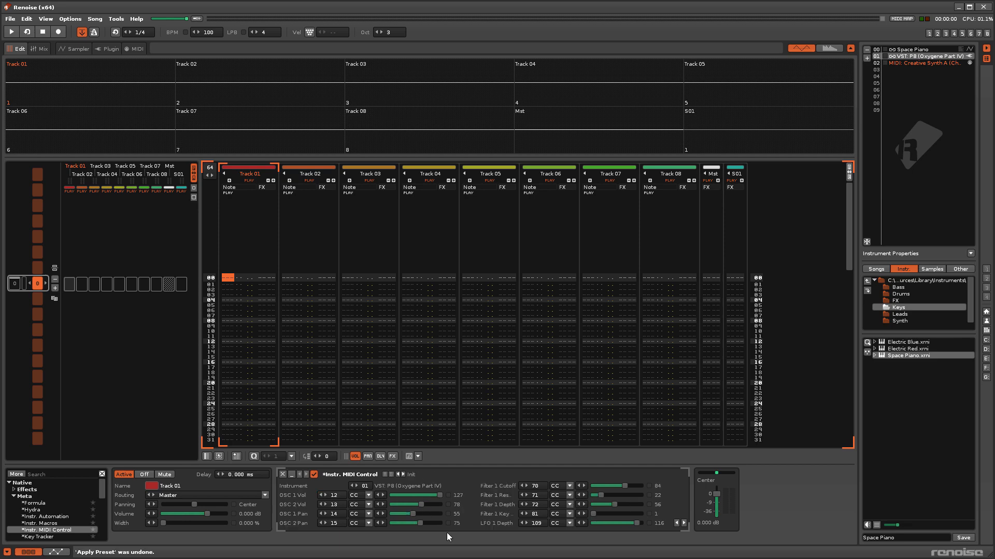
mouse_move(416, 477)
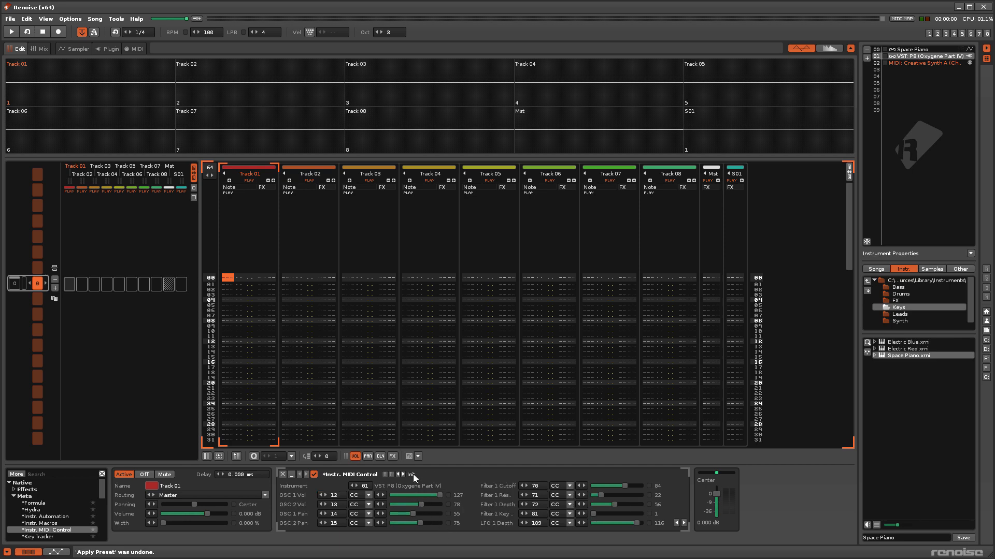
Save the current setup as a new device preset, entering the name 'Super'.
click(411, 474)
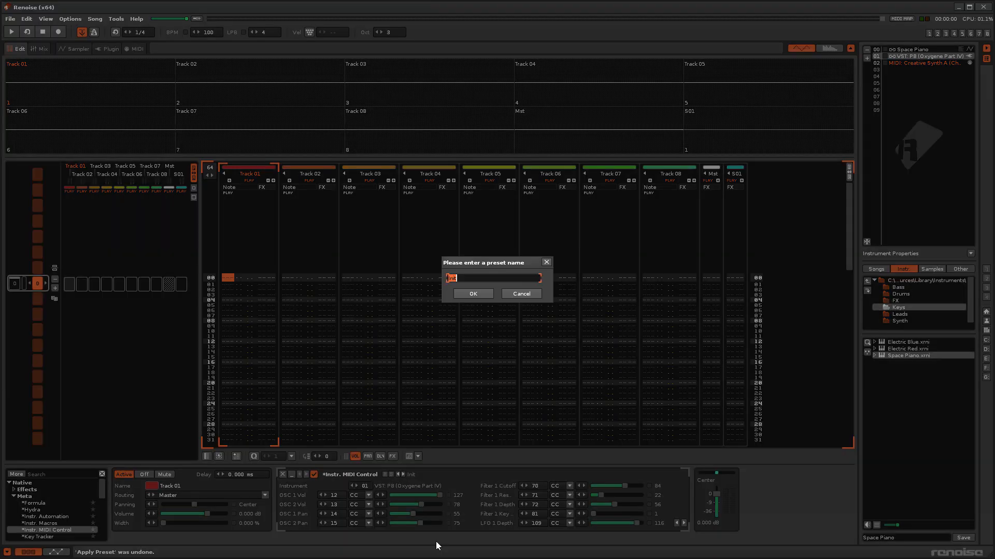
text(Super)
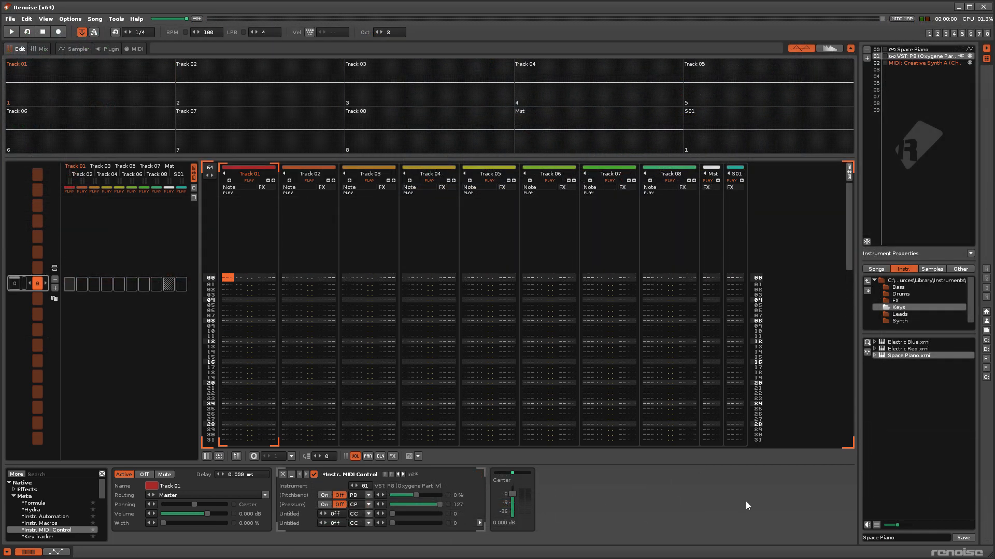
mouse_move(404, 478)
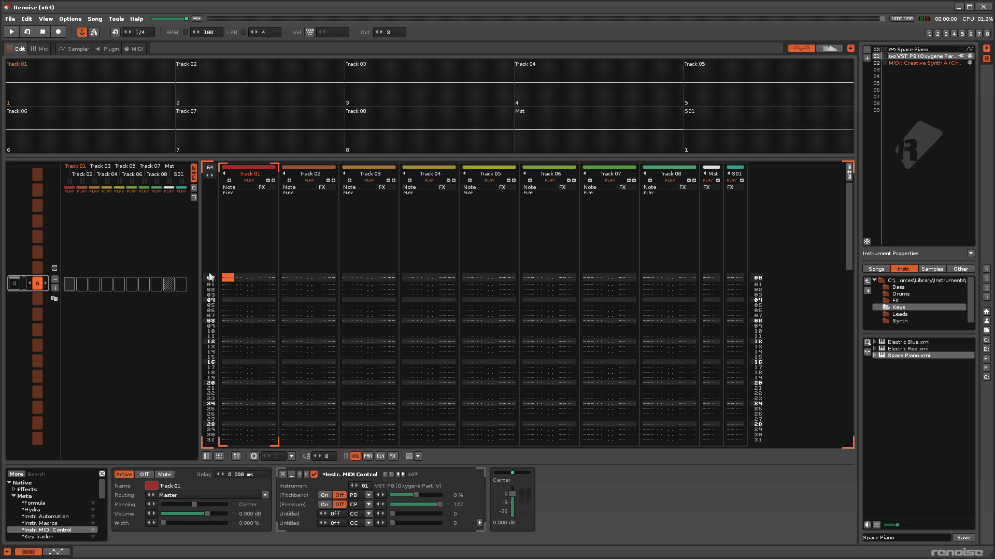
Open the P8 synth's plugin editor and show the outgoing MIDI message monitor.
click(110, 48)
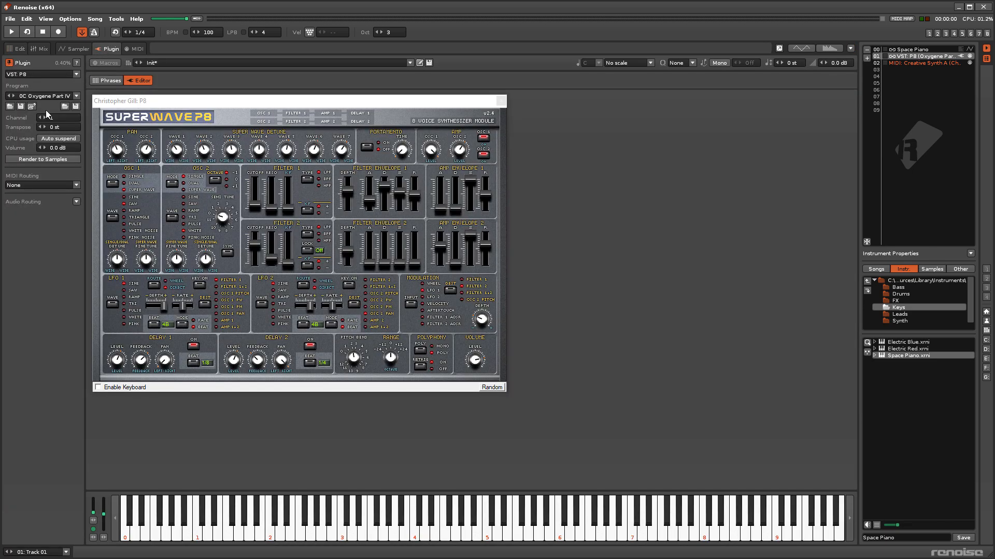
click(42, 118)
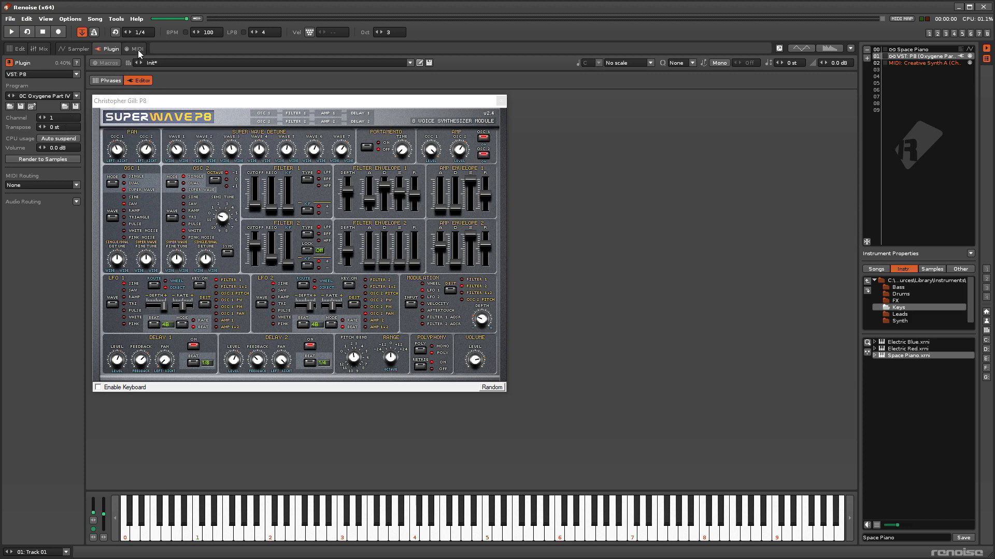
click(137, 48)
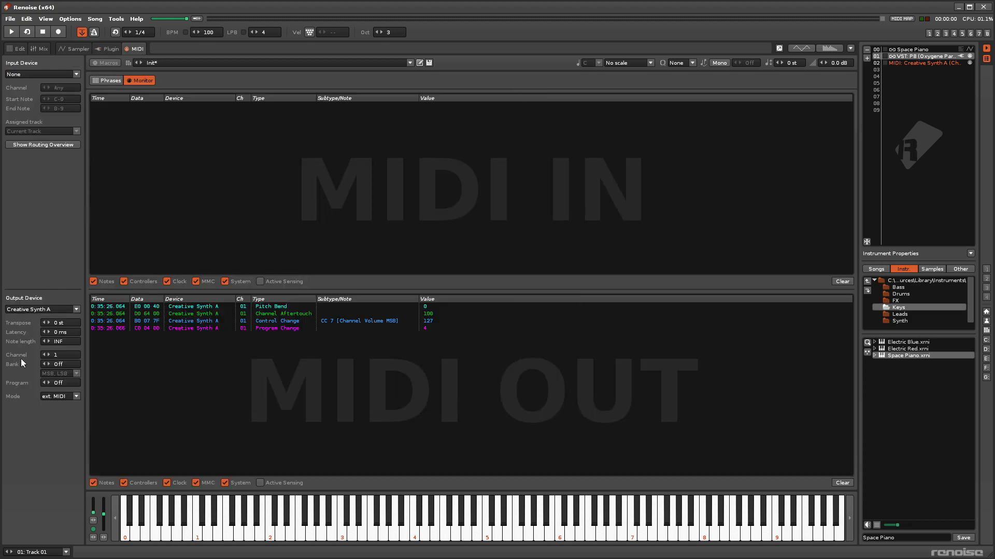
mouse_move(56, 354)
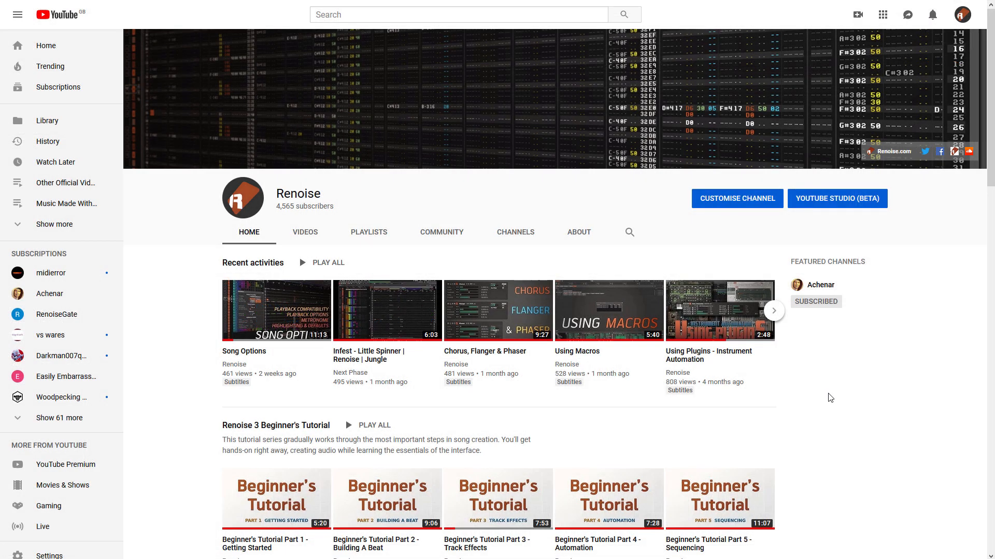
Scroll the Renoise channel page and play 'Using Plugins - Effects & Instruments'.
scroll(down, 3)
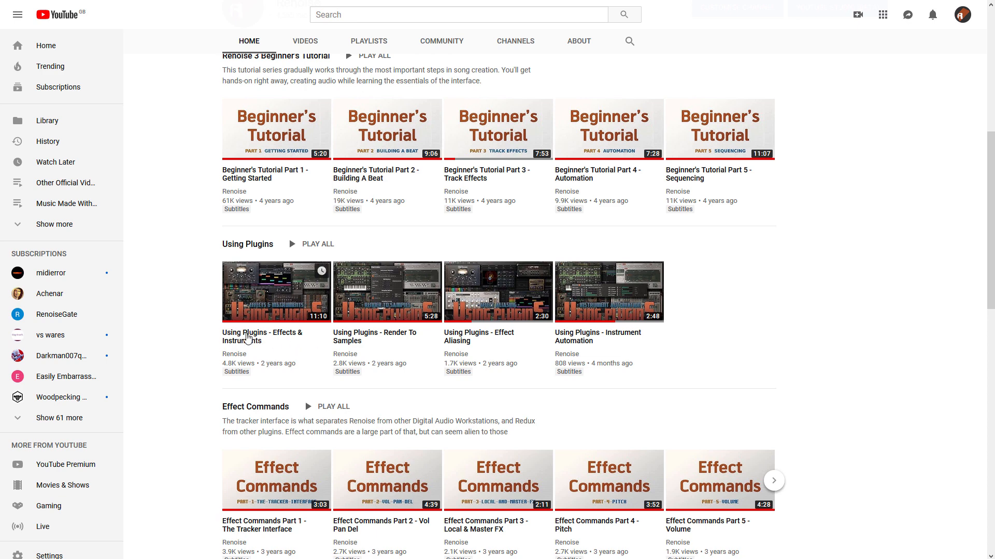
click(276, 292)
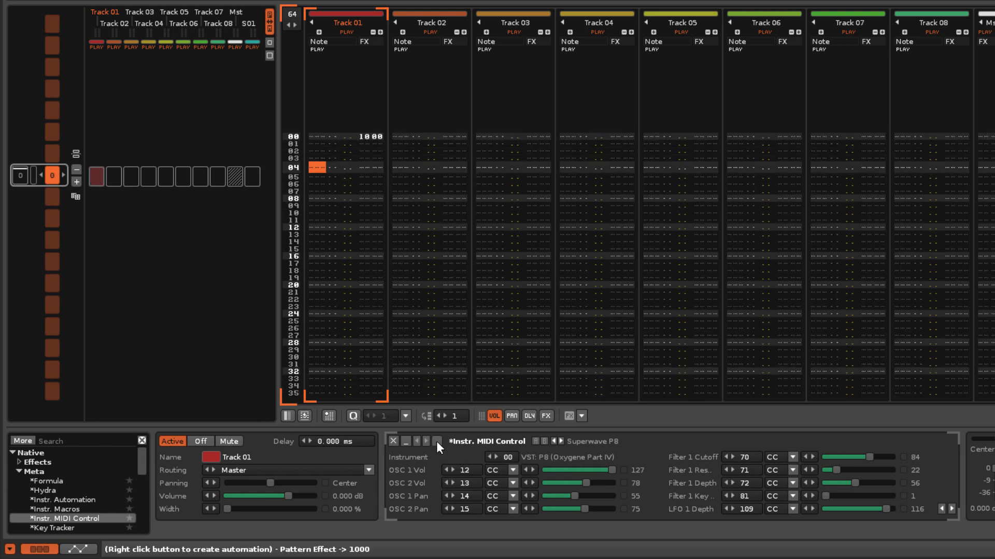
Re-enable the MIDI Control device, recording effect 1001 at row 04.
click(436, 441)
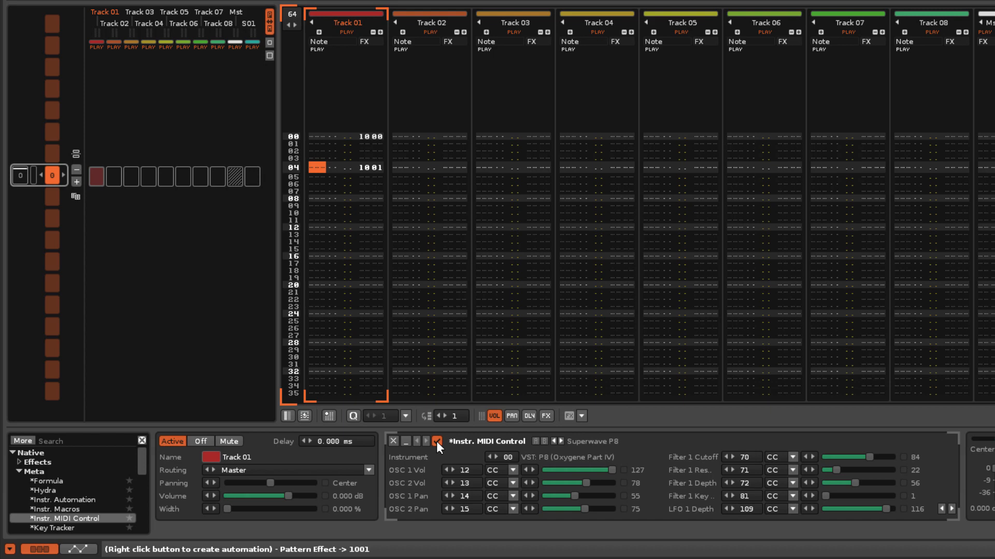